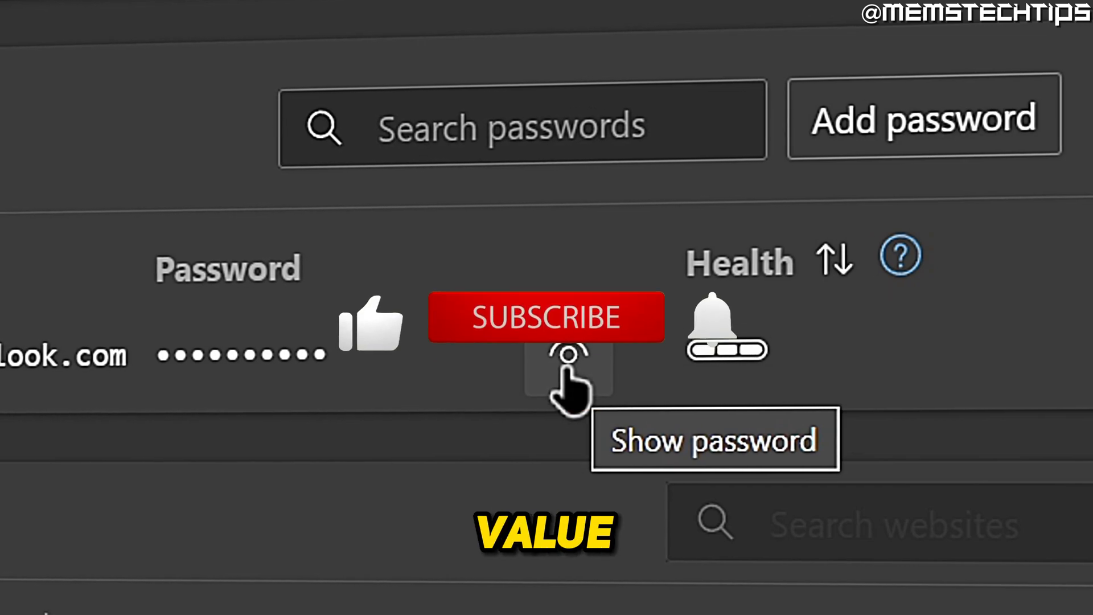
Open Edge Settings from the Settings and more menu and scroll to the Profiles options
left_click(545, 317)
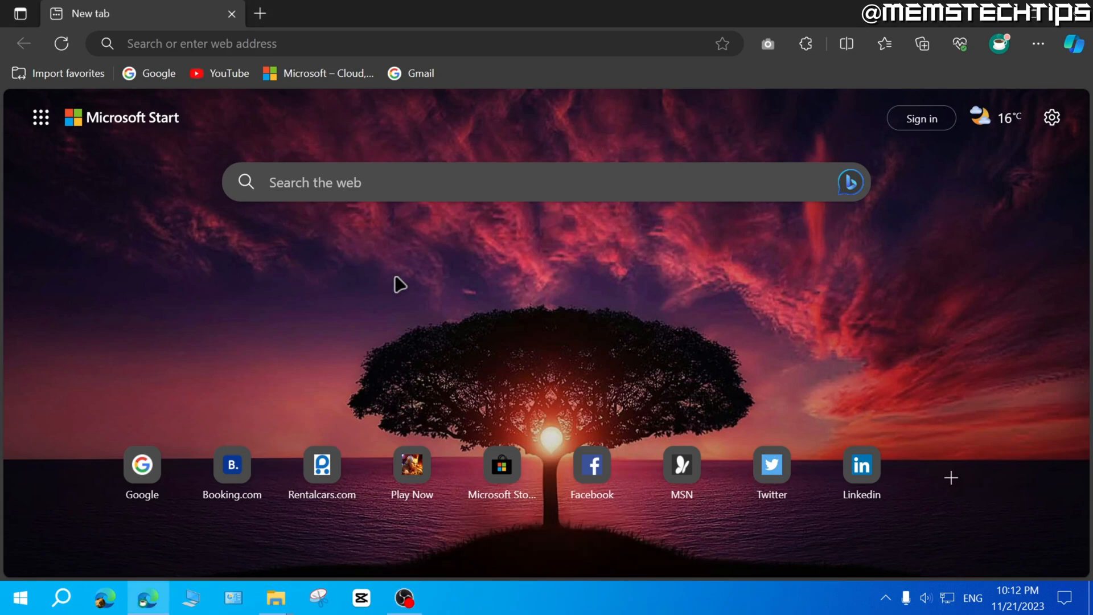
mouse_move(1034, 44)
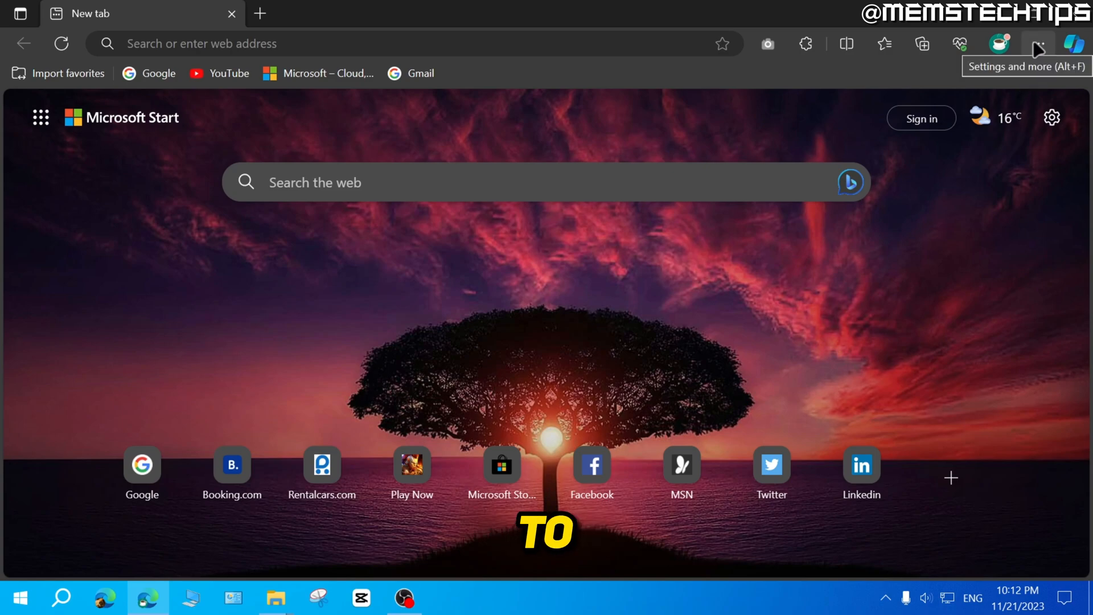
left_click(1038, 43)
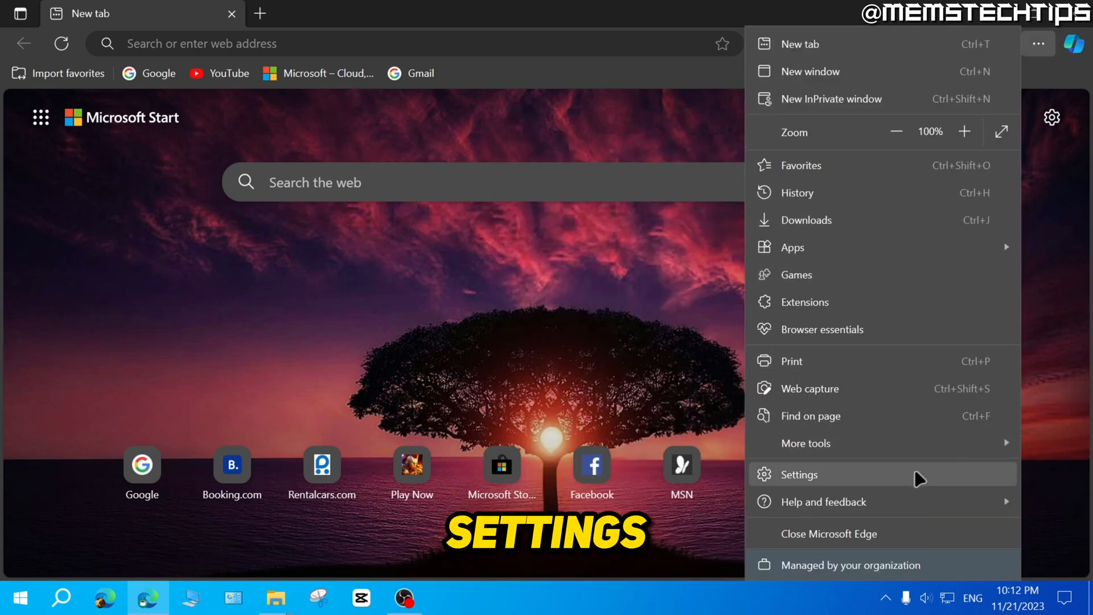
left_click(799, 474)
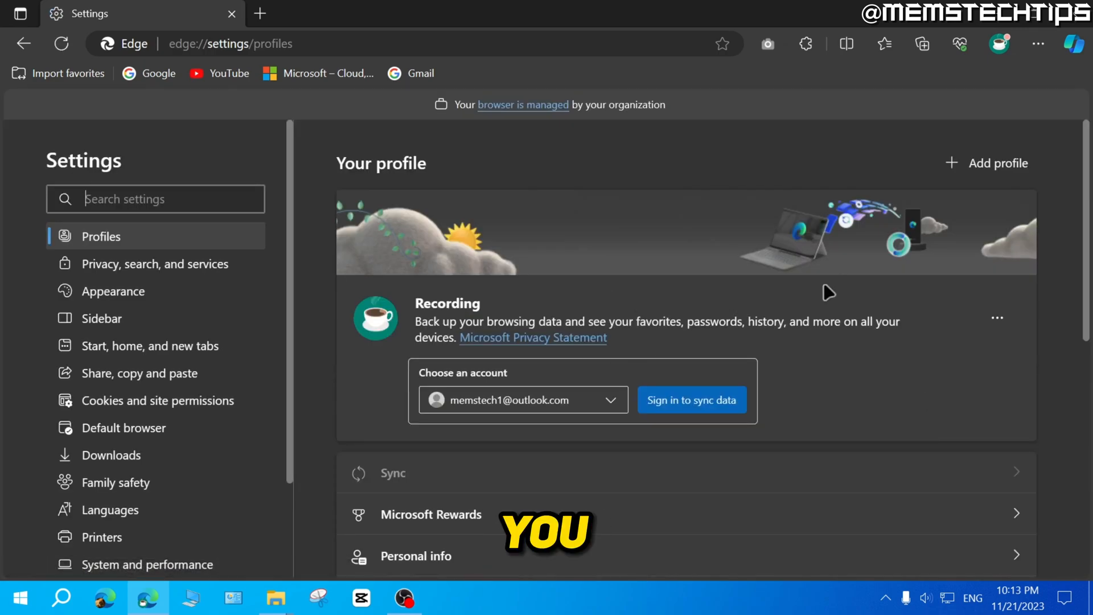
scroll("down", 3)
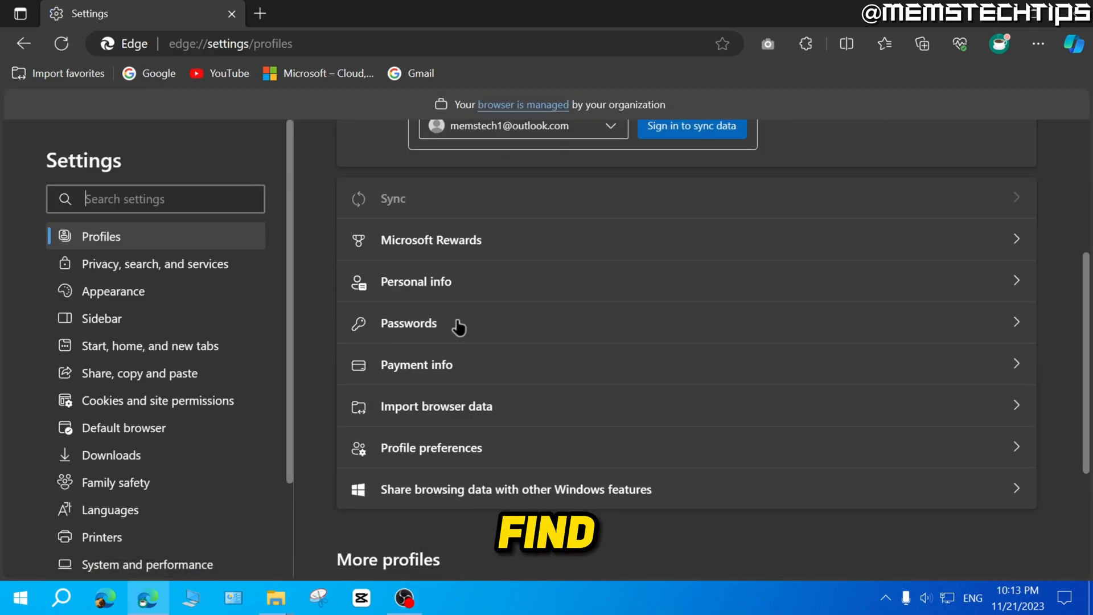
Open Passwords under Profiles and scroll to the saved login.live.com entry
left_click(409, 323)
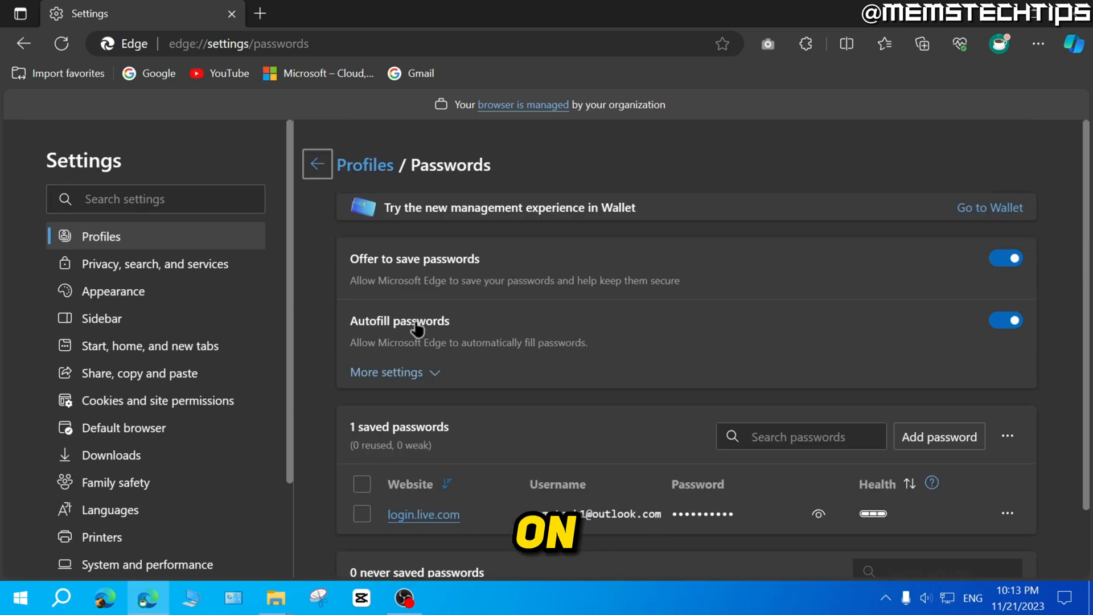
scroll("down", 3)
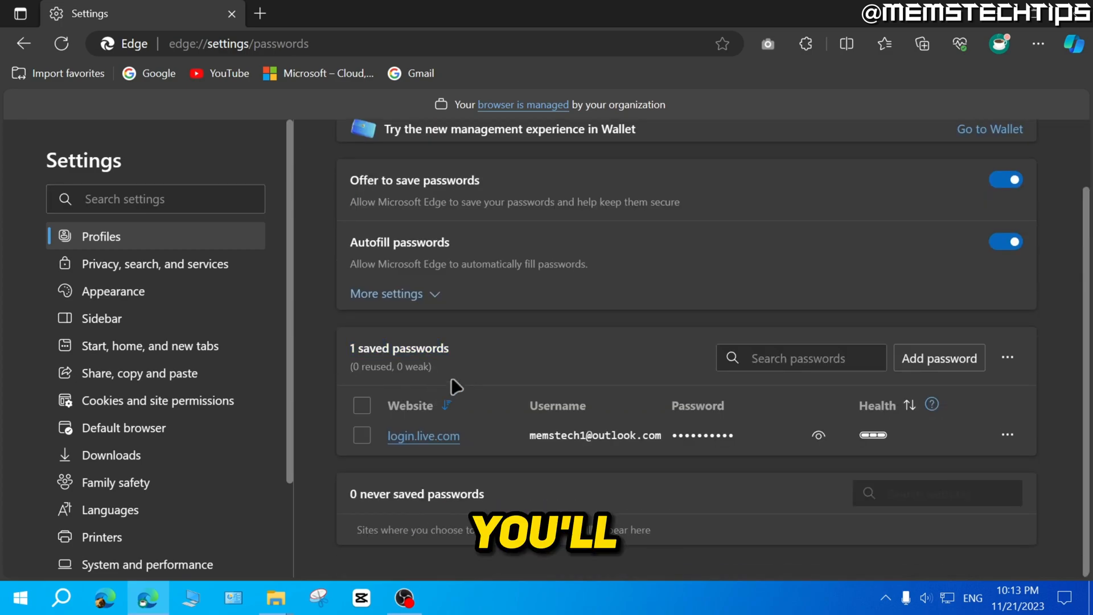
mouse_move(524, 451)
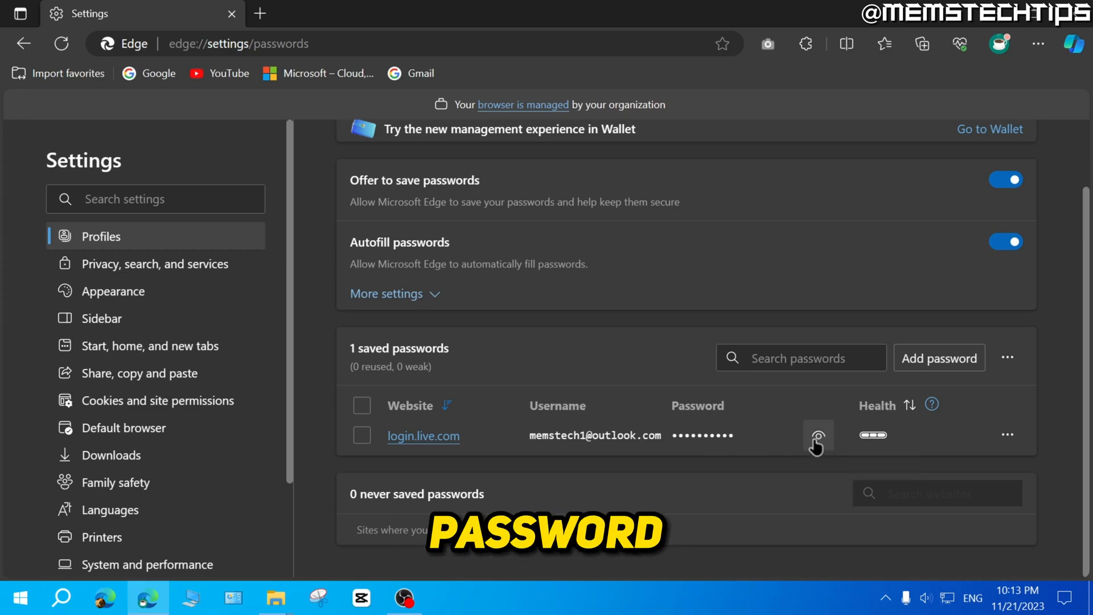
Reveal the saved login.live.com password with the eye icon, hiding and showing it again
left_click(817, 435)
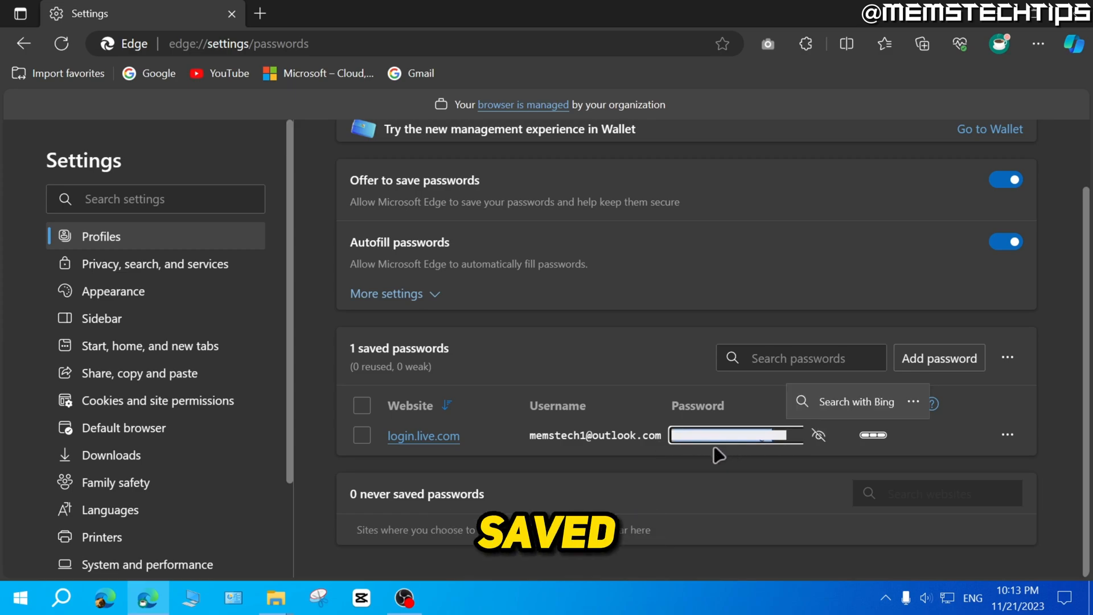
left_click(818, 435)
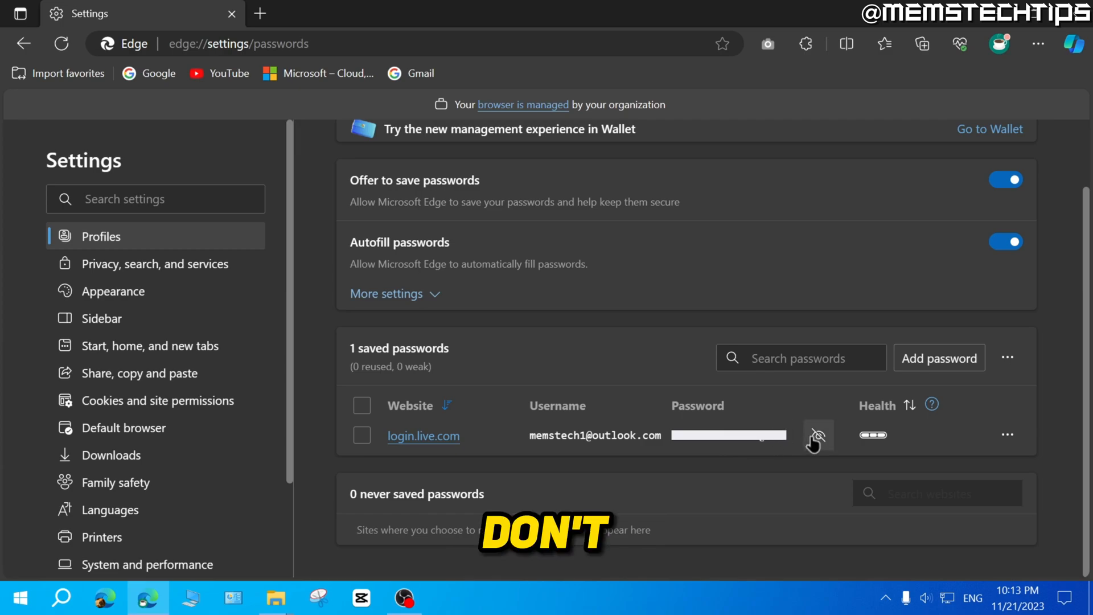
mouse_move(817, 436)
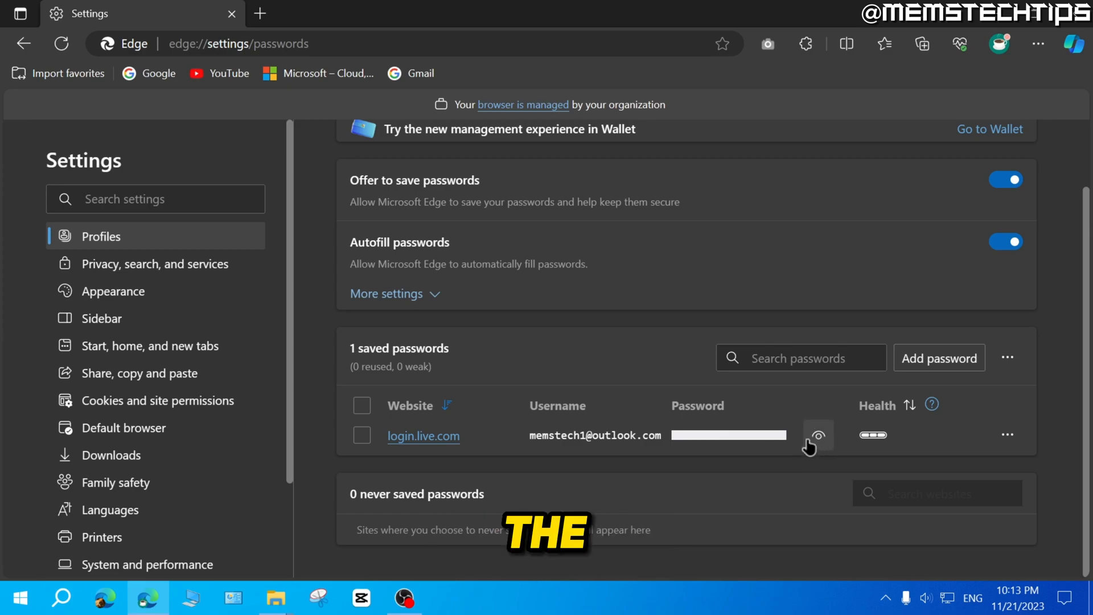
left_click(818, 435)
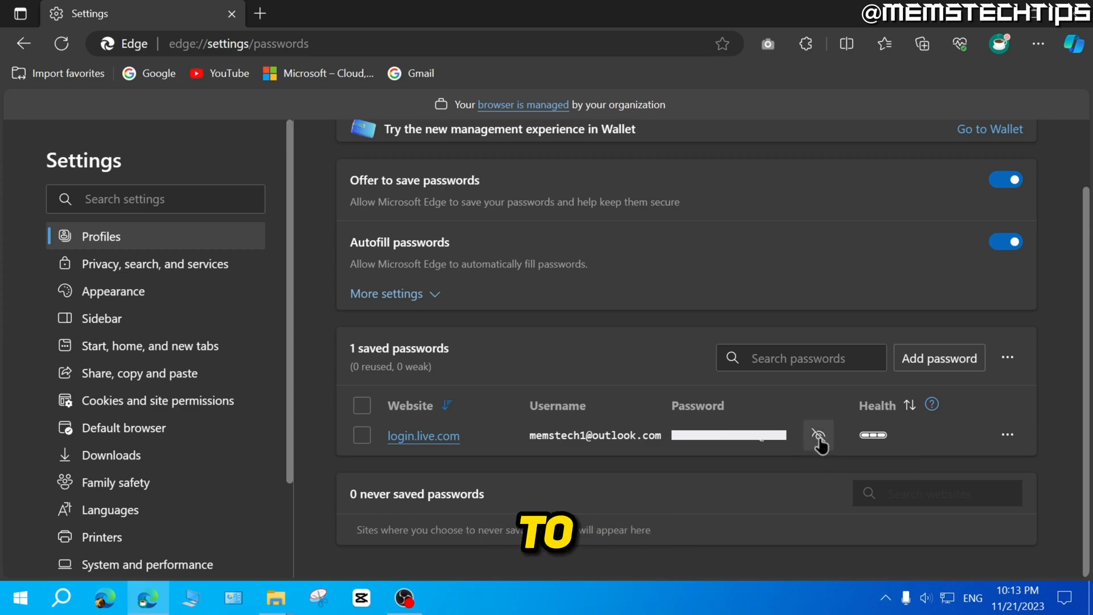